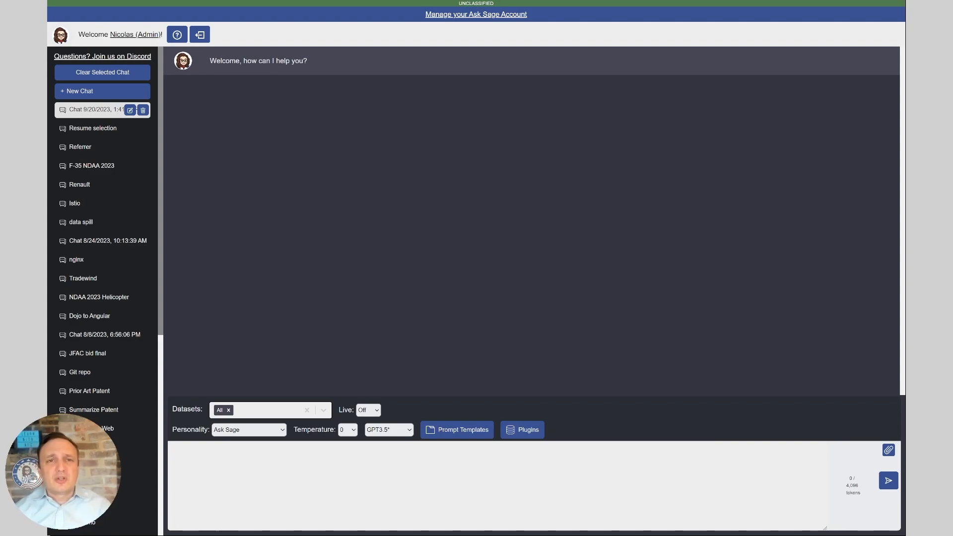
Enter the /add-dataset Nic-Demo-Resume command in the chat message box
click(497, 487)
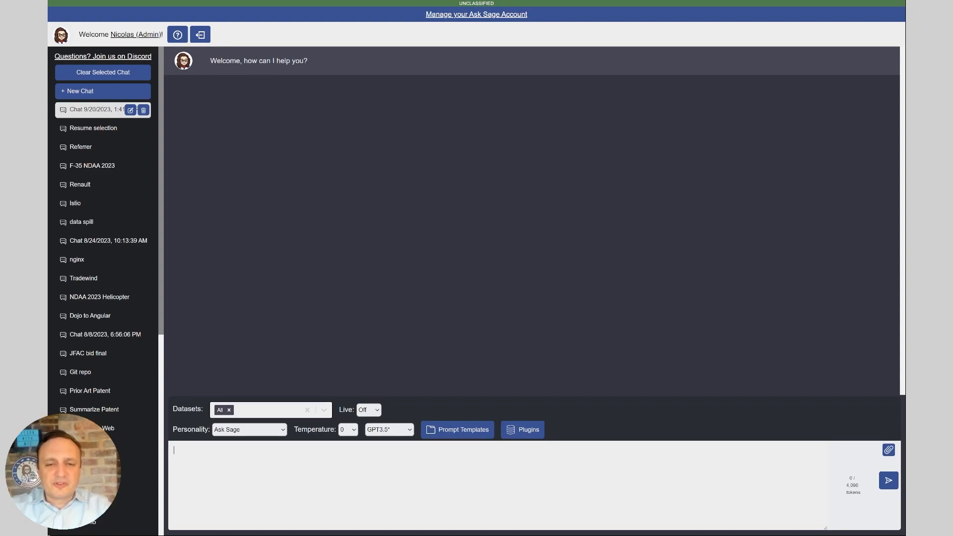
text(/add)
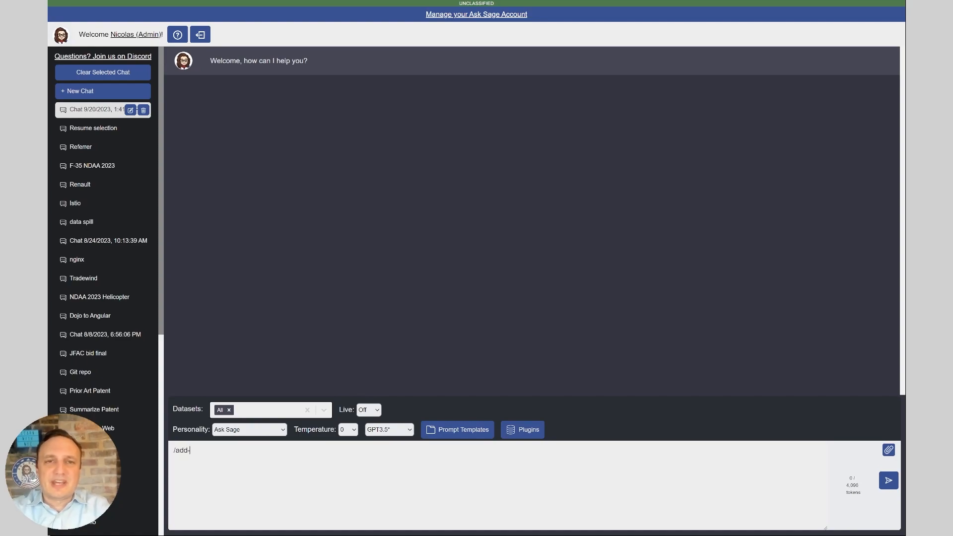
text(-dataset Nic-De)
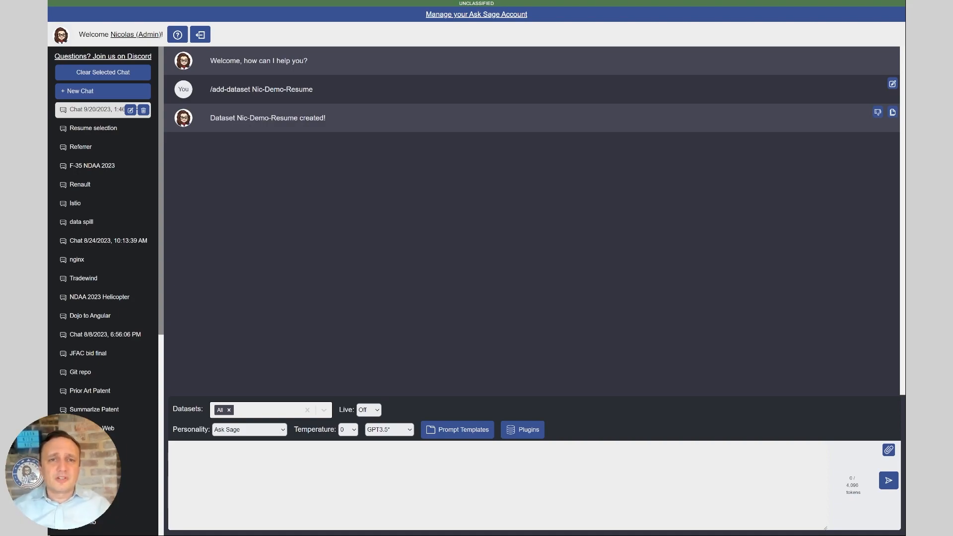
click(499, 450)
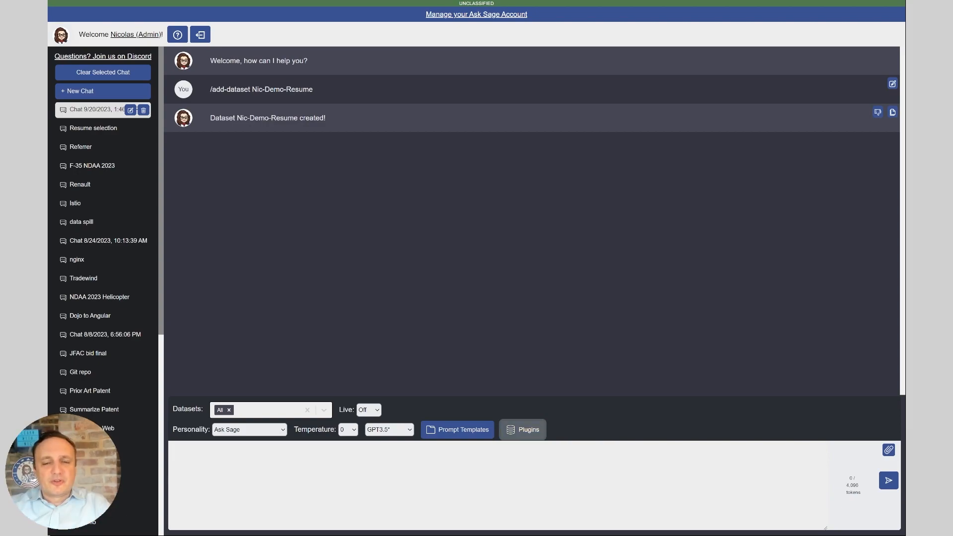
click(521, 429)
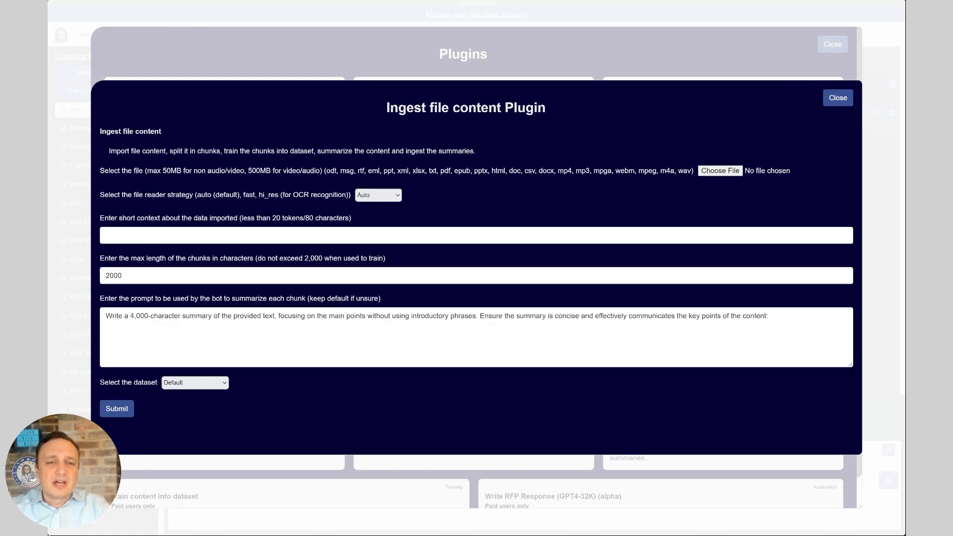
click(377, 195)
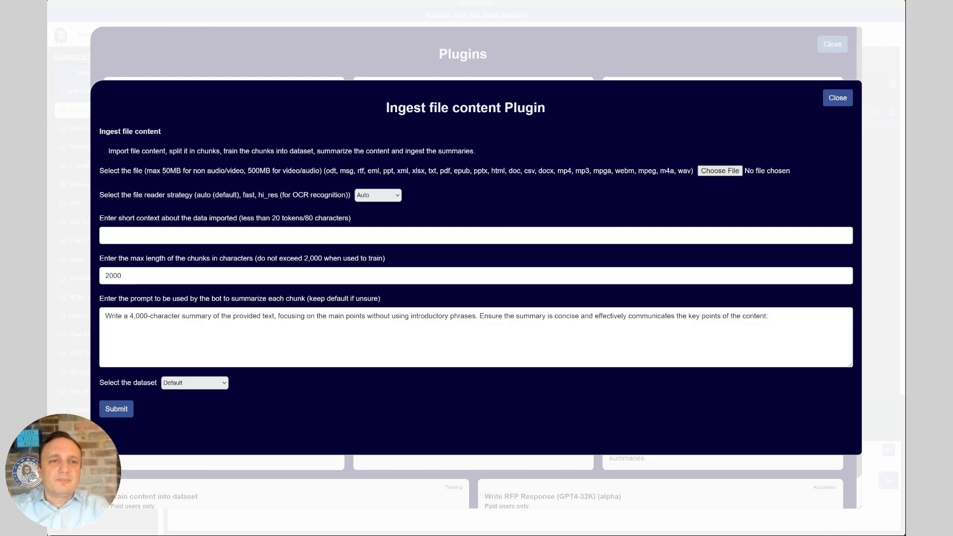
click(720, 169)
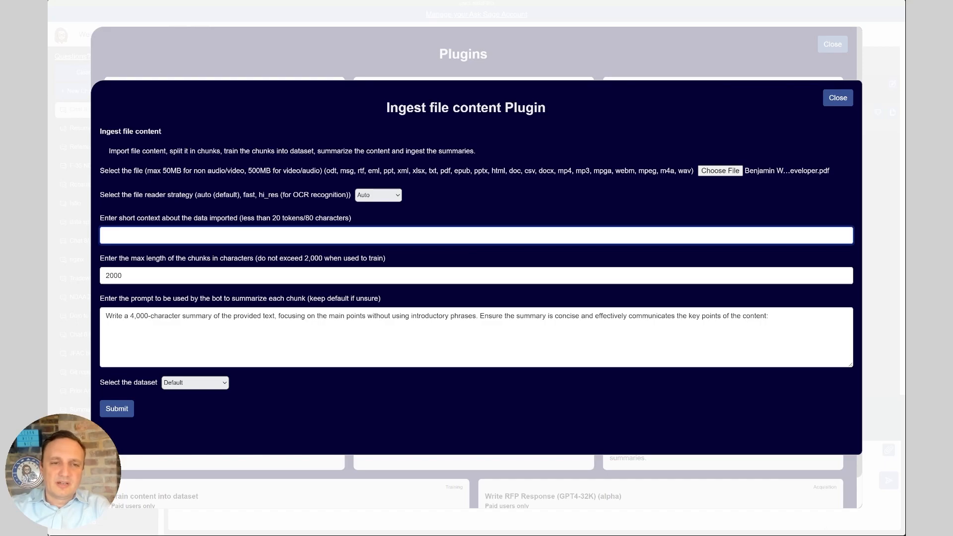
text(Resume of Benjamin Wallace)
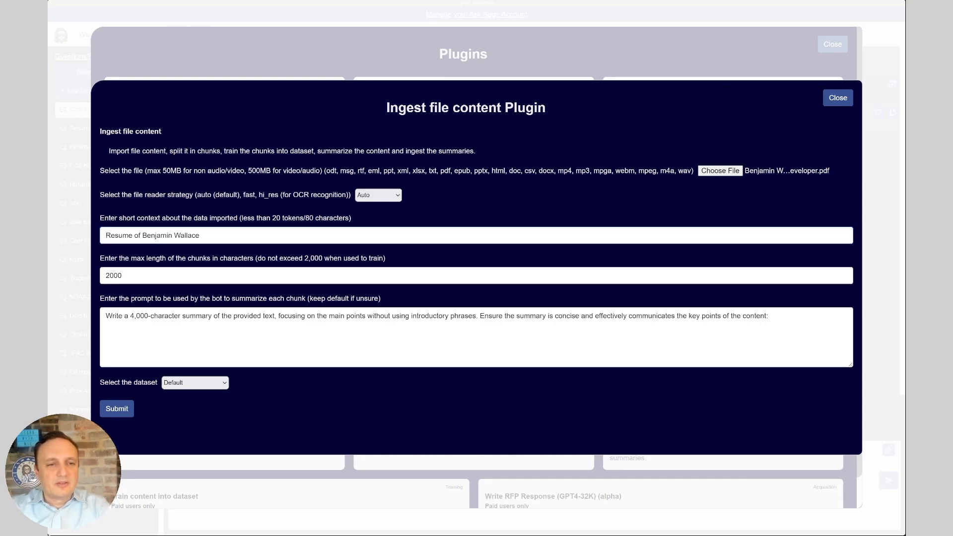
click(194, 382)
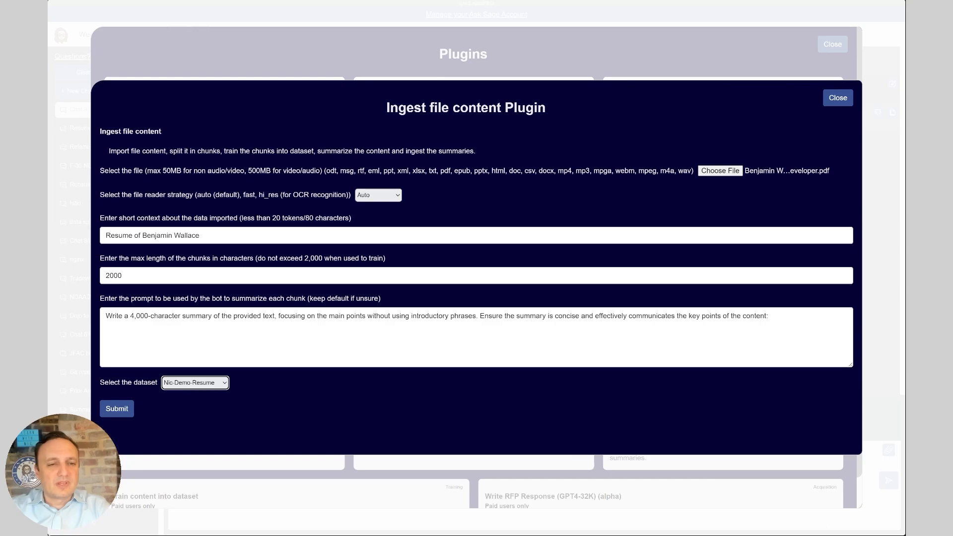
click(116, 408)
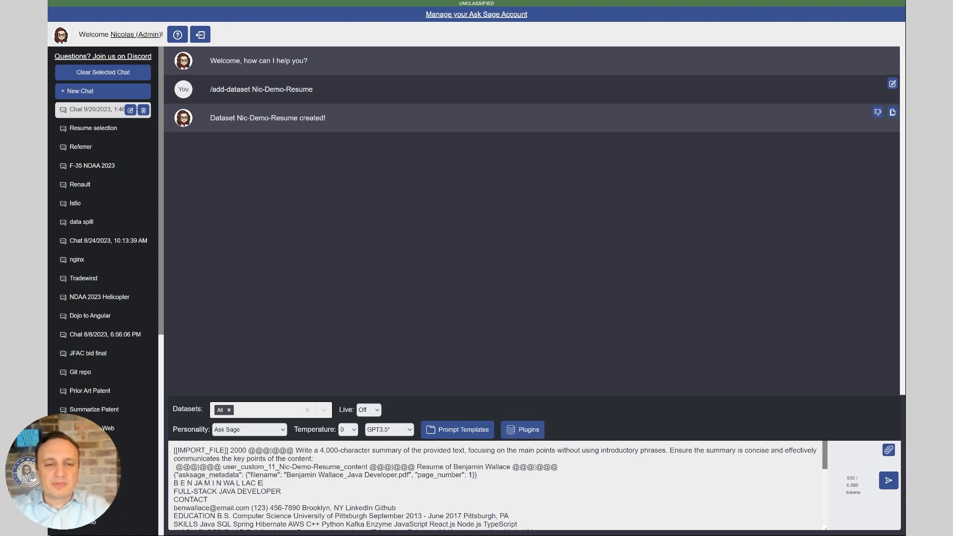
Send the import, answer /yes to train the chunks and /cancel to skip the summary
click(888, 481)
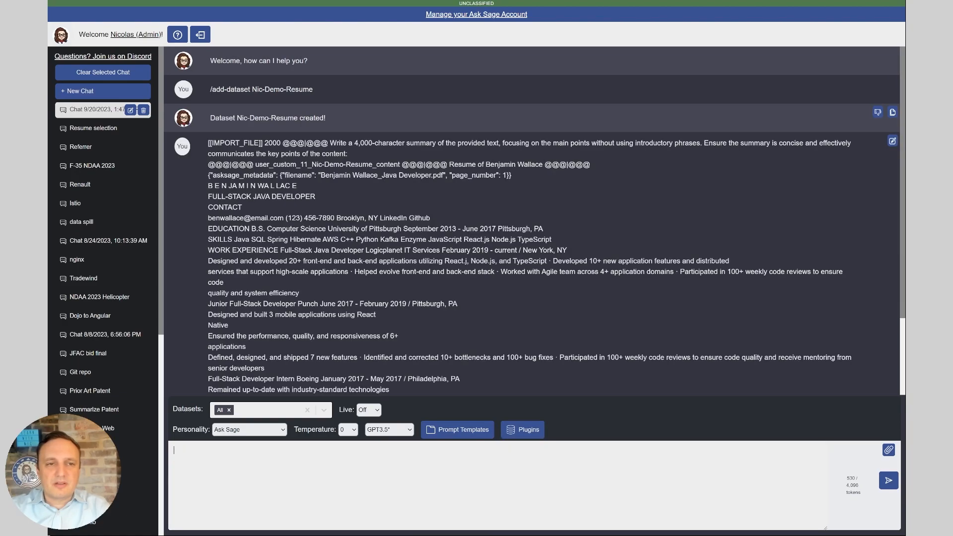
scroll(down, 3)
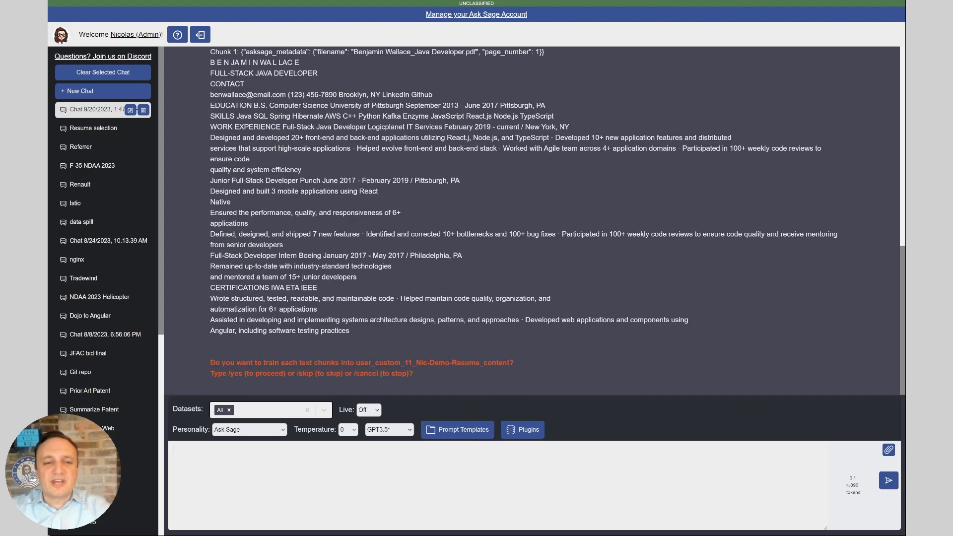
text(/yes)
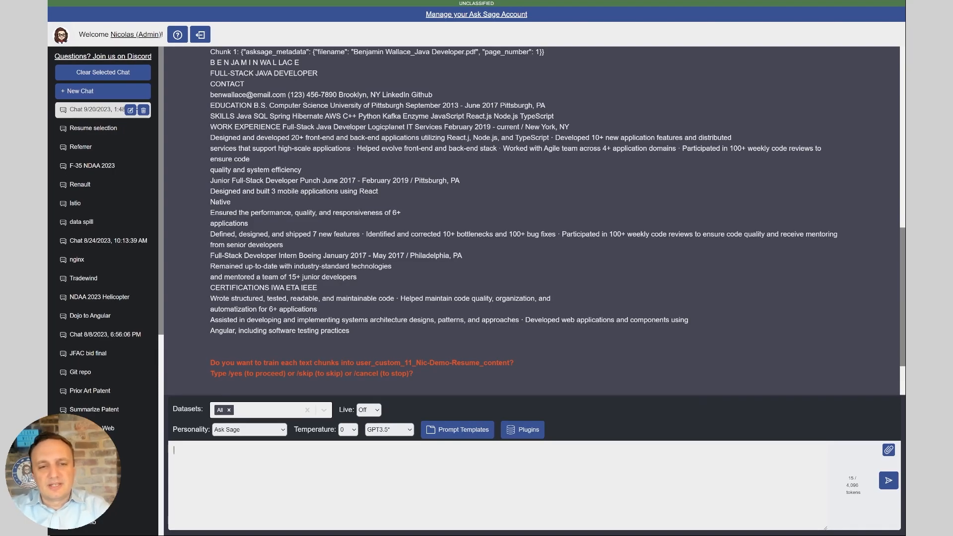
text(/yes)
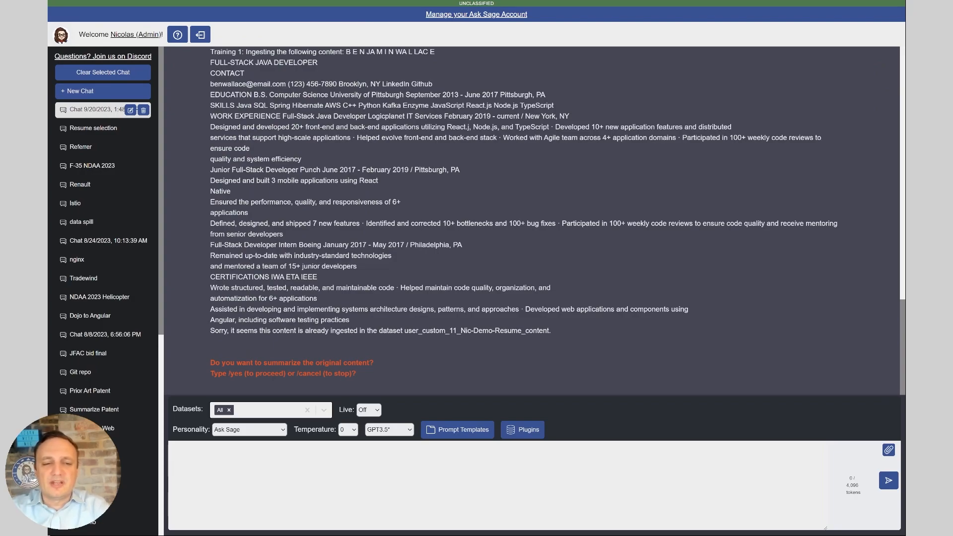
text(/cancel)
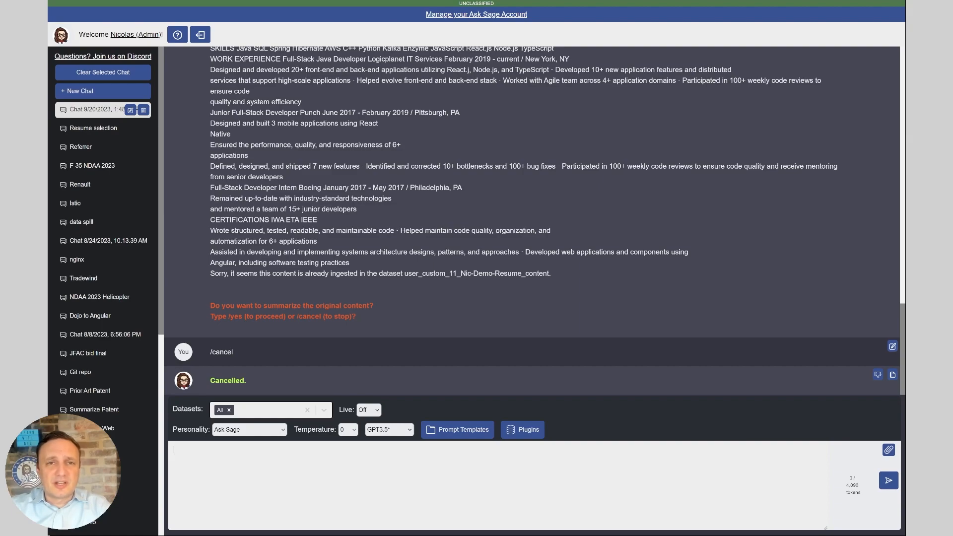
Ingest the next resume into Nic-Demo-Resume, answering /yes to train and /cancel to skip summarizing
click(522, 430)
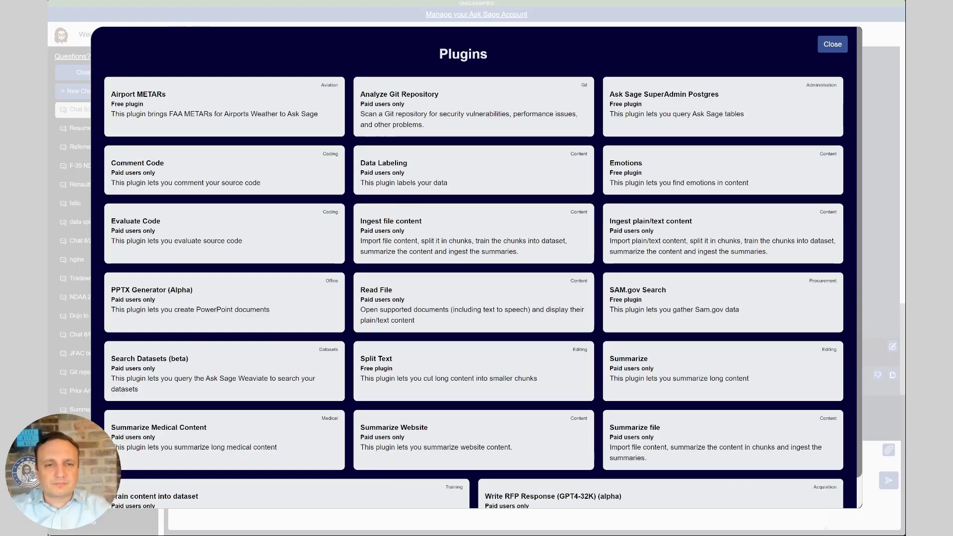
click(833, 43)
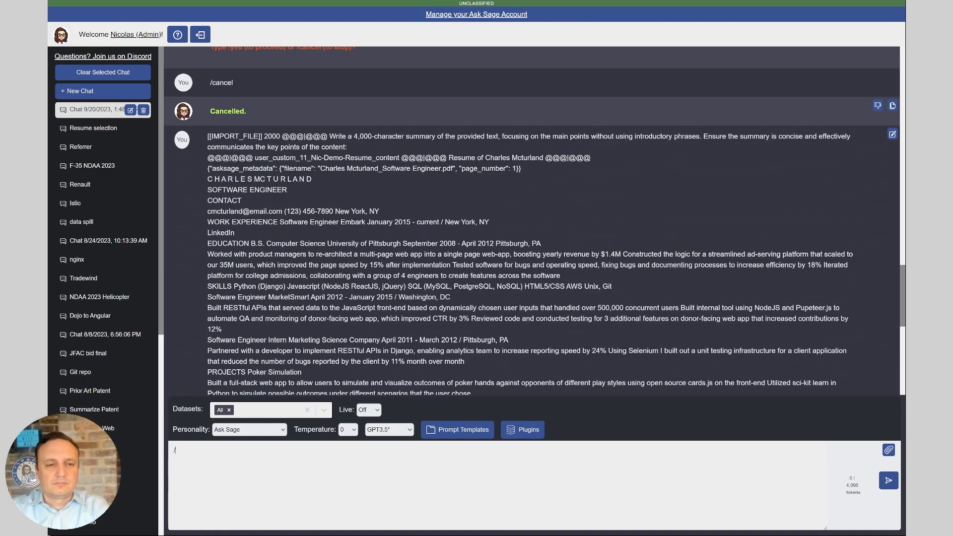
click(522, 430)
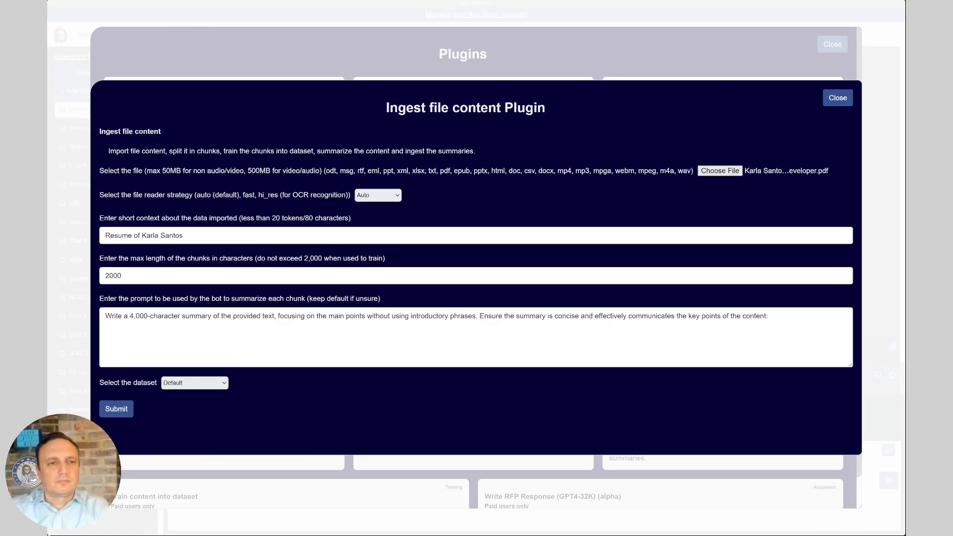
click(116, 408)
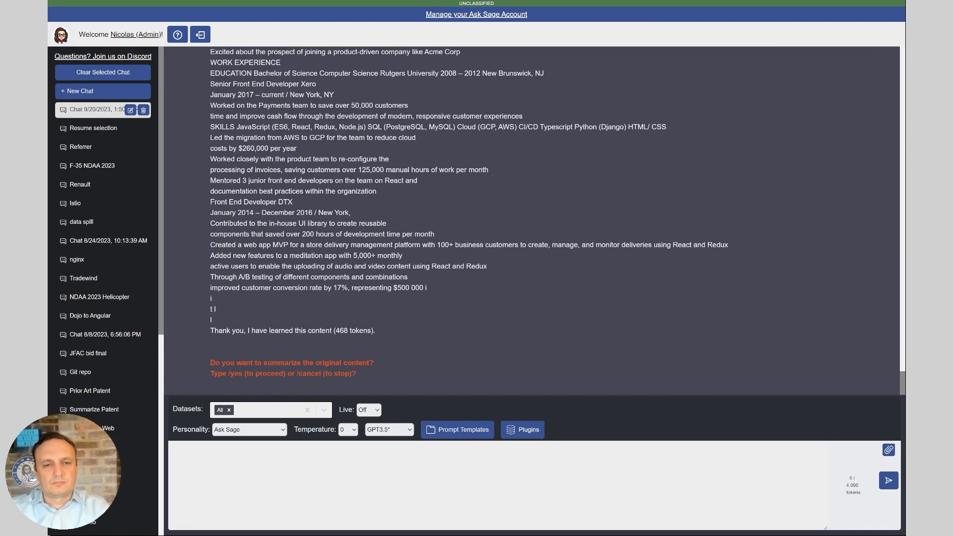
click(522, 430)
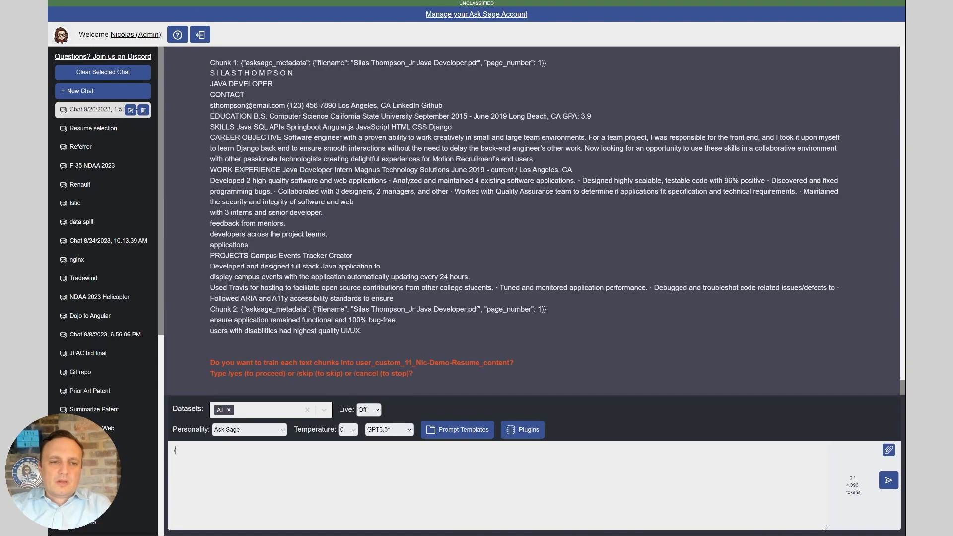
text(/yes)
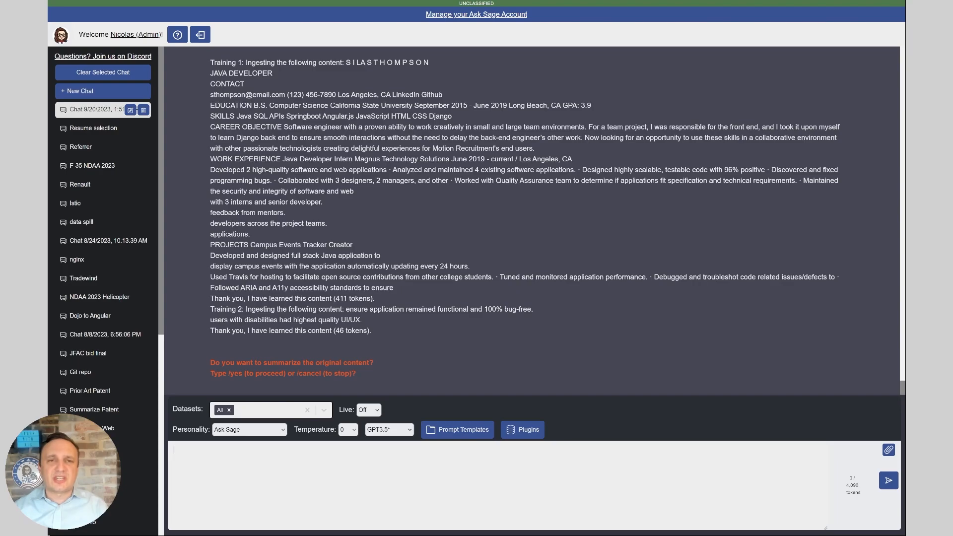
text(/cance)
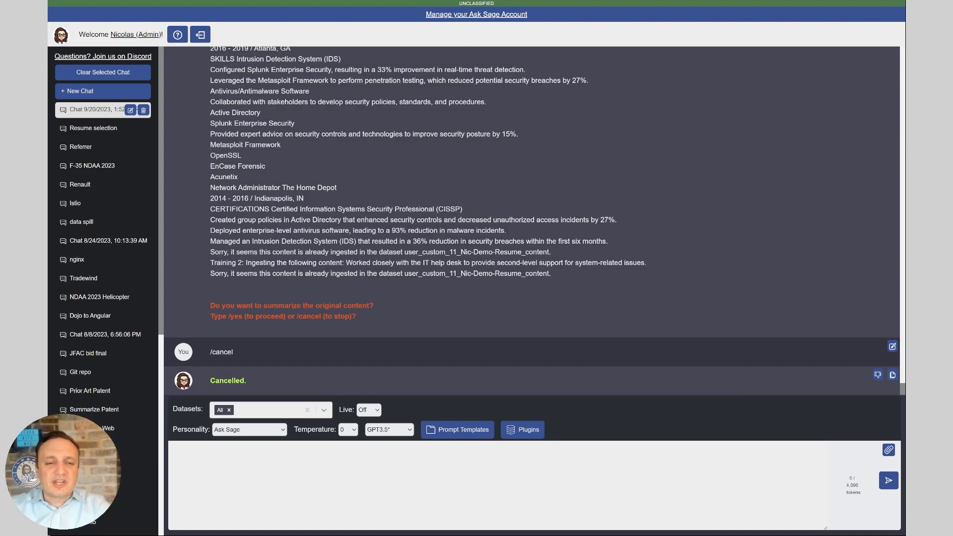
Start a fresh chat and select the Nic-Demo-Resume dataset for it
text(resu)
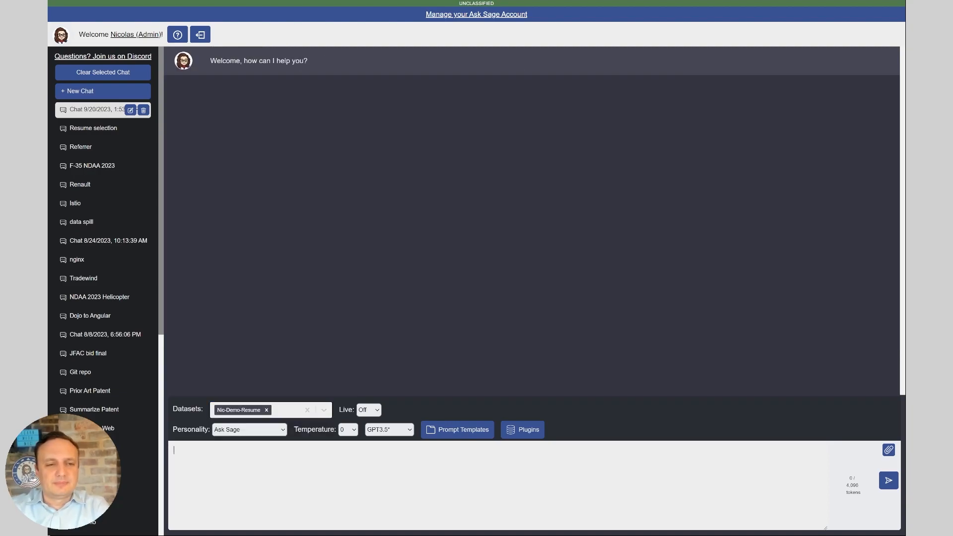
Write 'I have the following Job description:' followed by the Java Developer posting and a top-3 candidates request
text(I have the following Job description:)
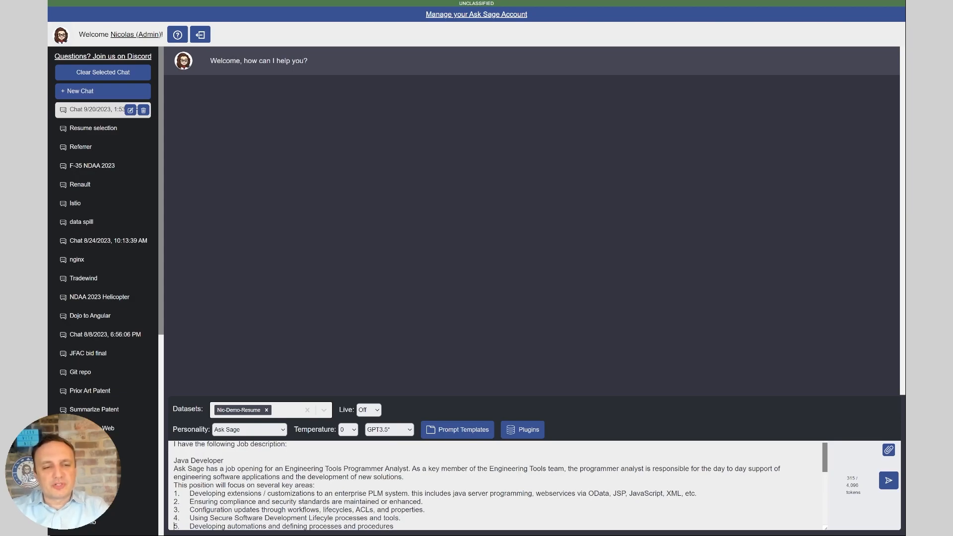
scroll(down, 3)
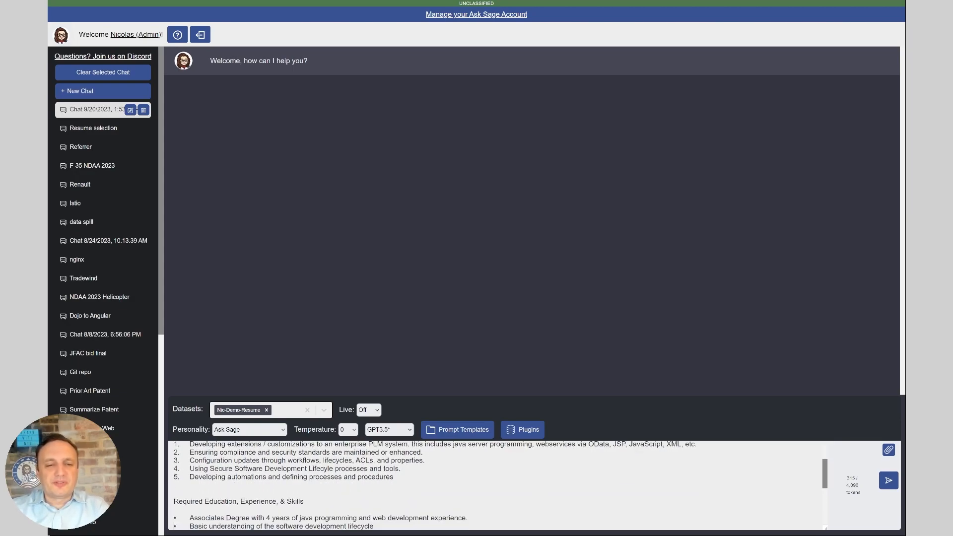
scroll(down, 3)
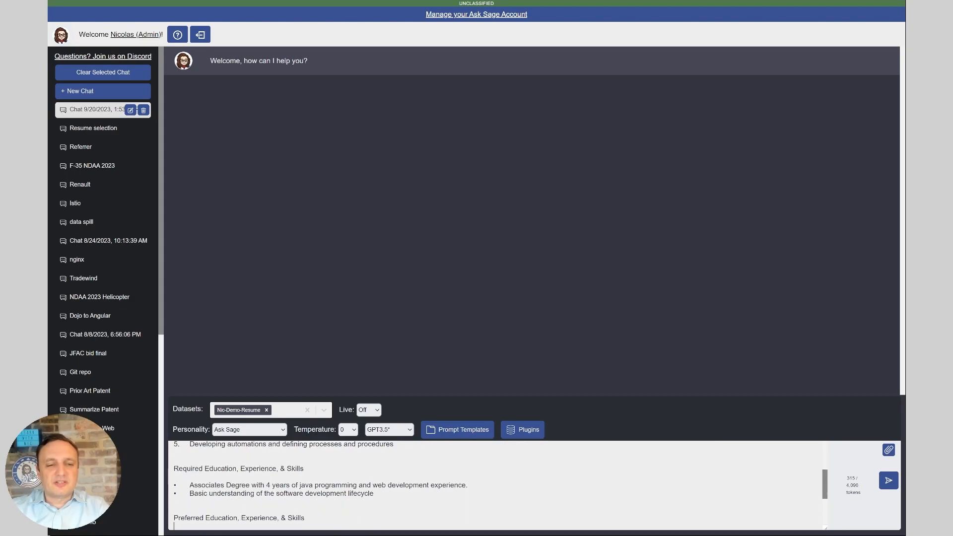
scroll(down, 3)
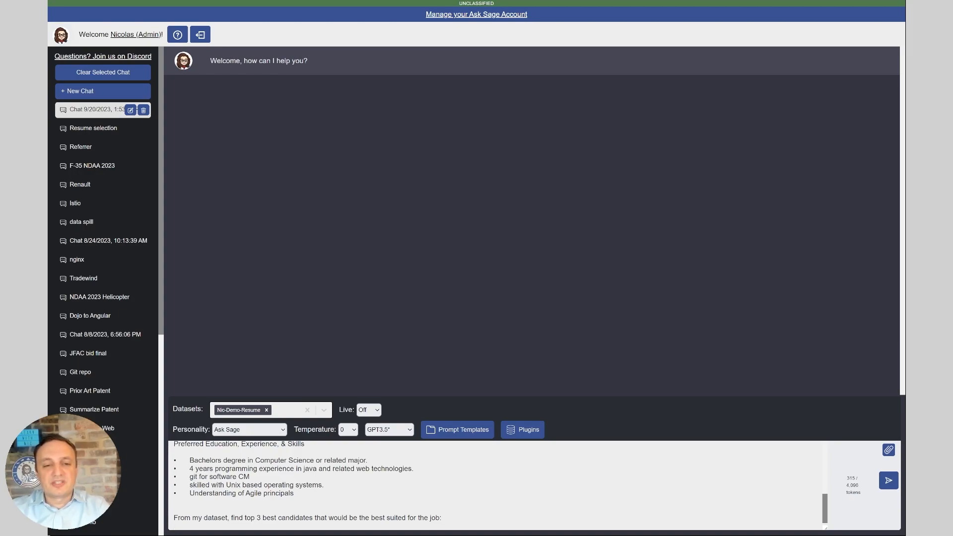
Switch to the GPT4-32K model and send the top-3 candidates prompt
click(389, 430)
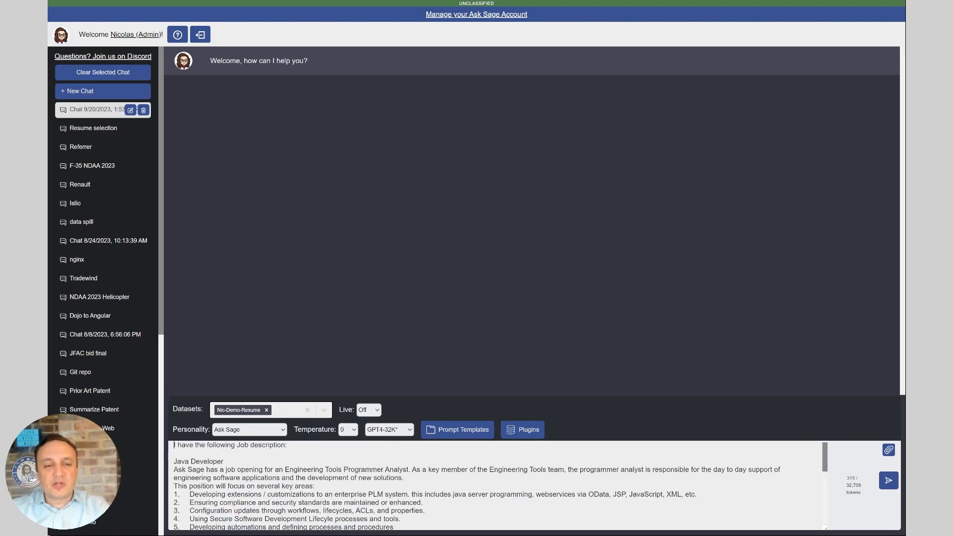
click(887, 480)
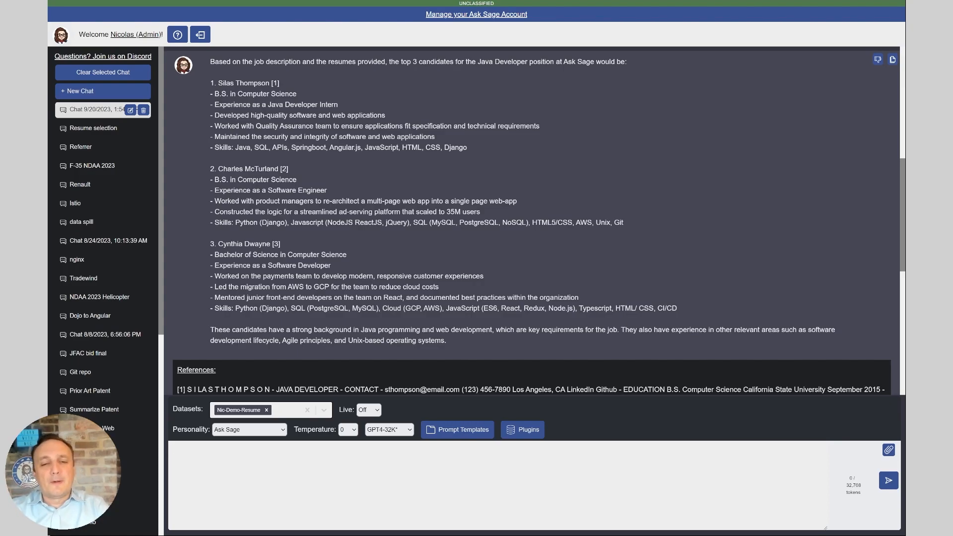
text(/clear)
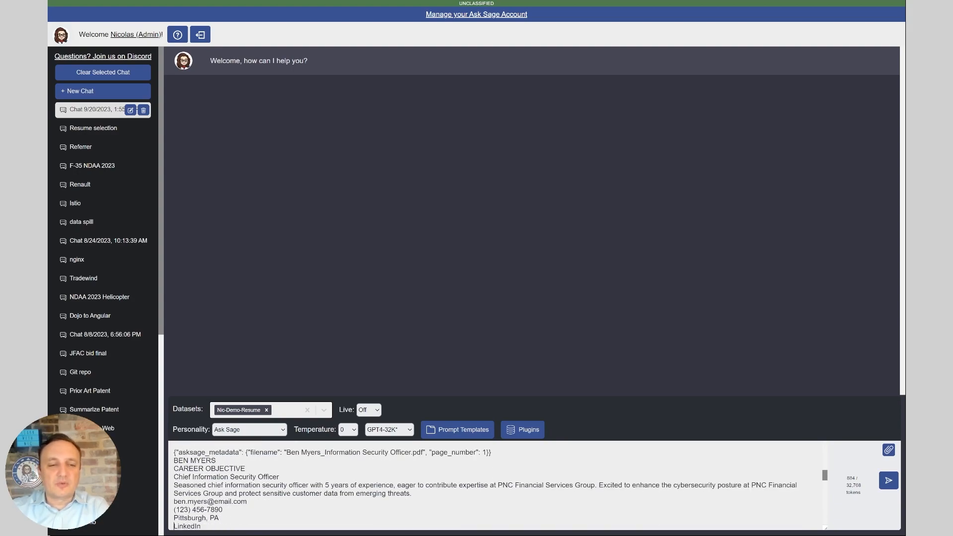
scroll(down, 3)
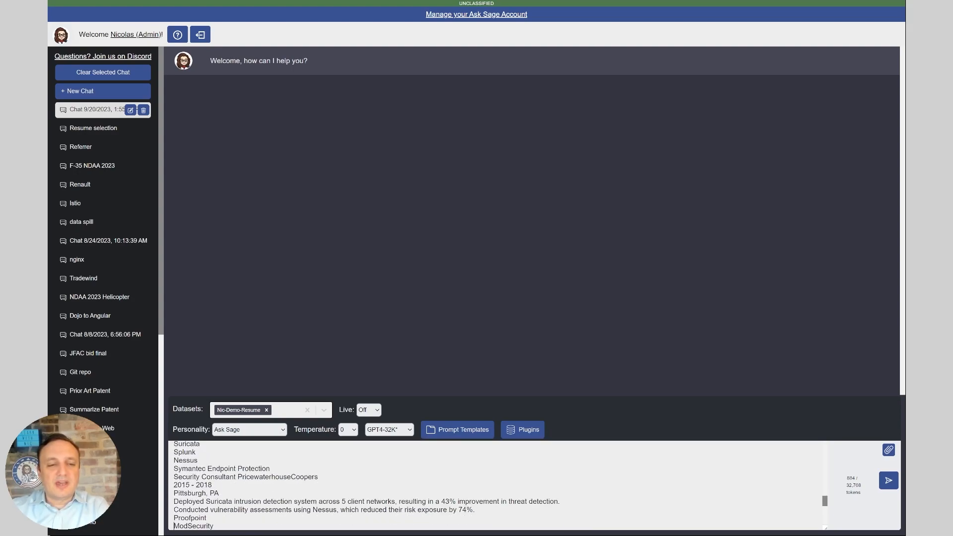
scroll(down, 3)
text(For each of the Job description requirement, grade the candidate based on qualifications and information provided:)
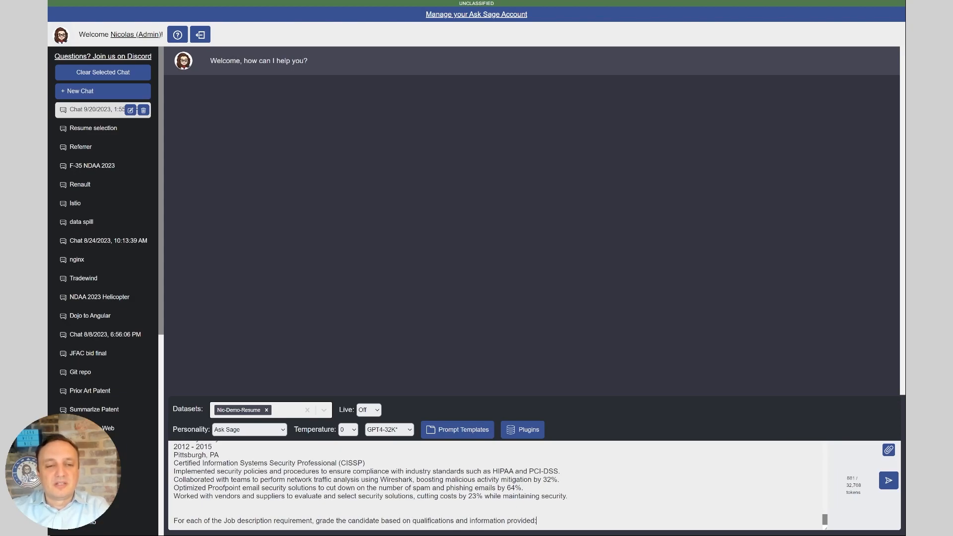
click(888, 481)
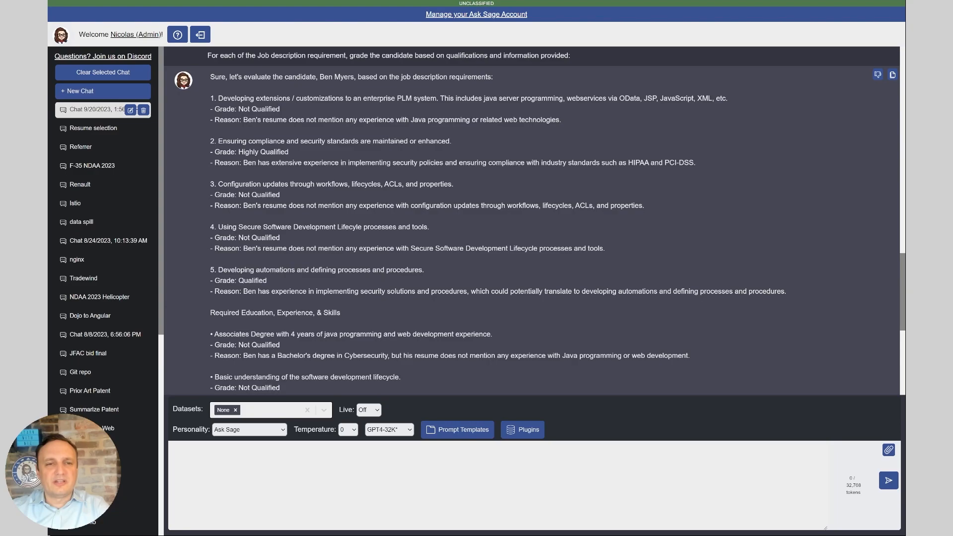
scroll(down, 3)
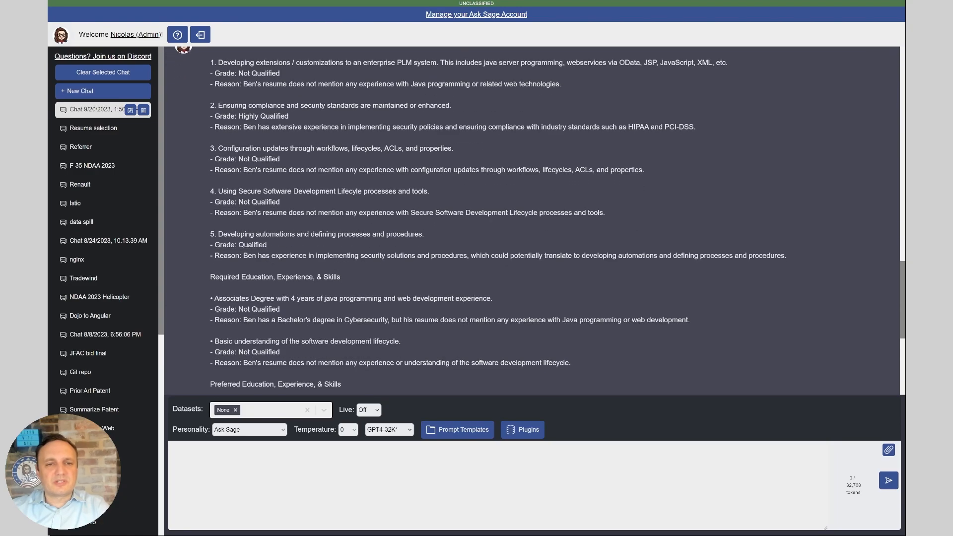
scroll(down, 3)
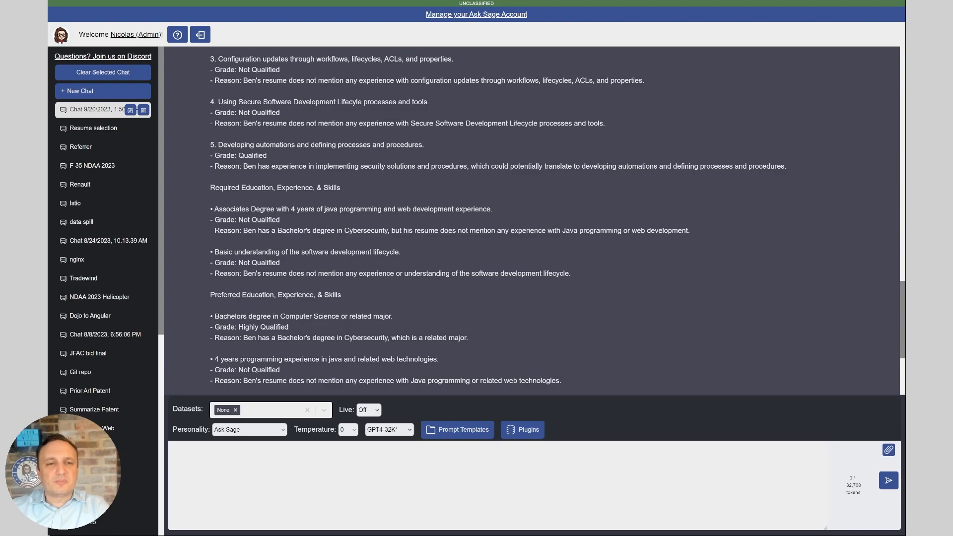
scroll(down, 3)
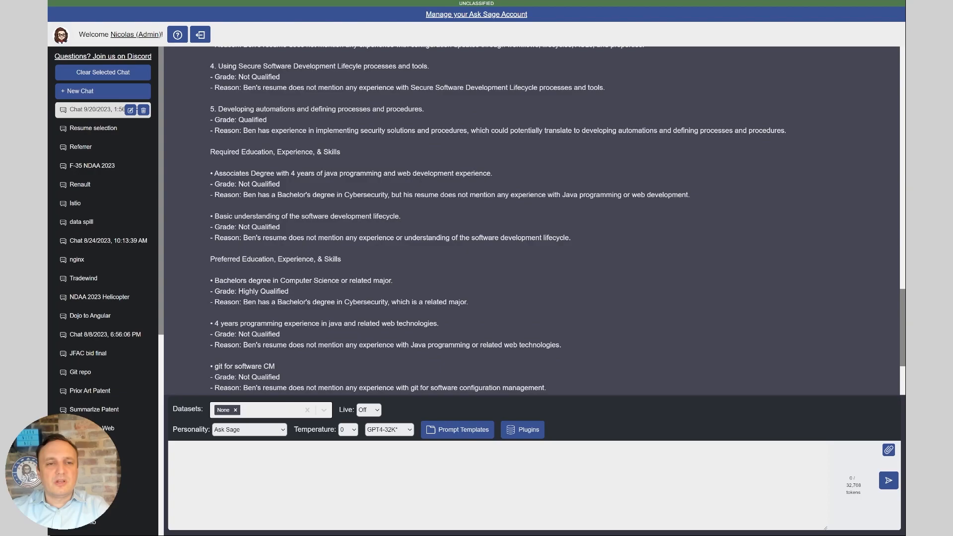
scroll(down, 3)
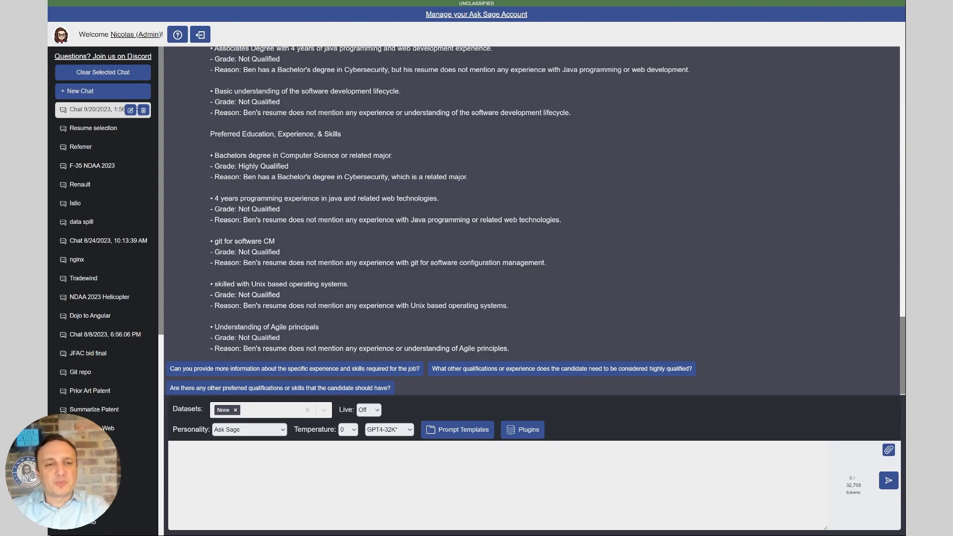
scroll(down, 3)
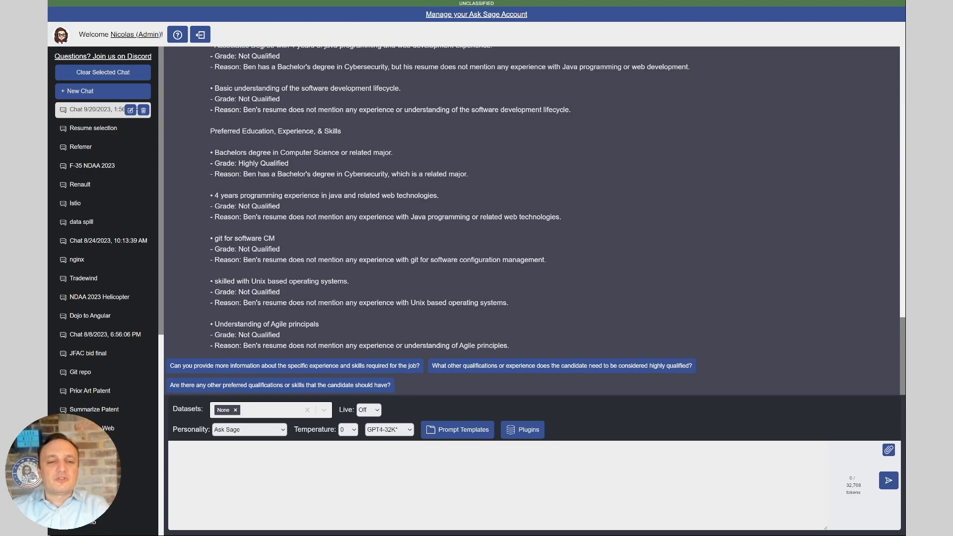
Clear the chat and draft the developer's resume with the instruction to grade each job requirement
click(103, 71)
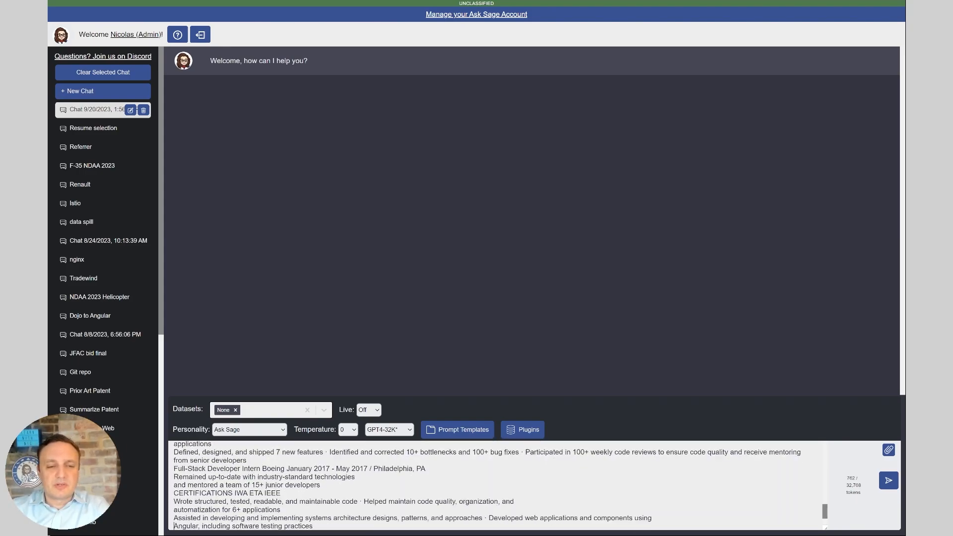
text(For each of the Job description requirement, grade the candidate based on qualifications and information provided.)
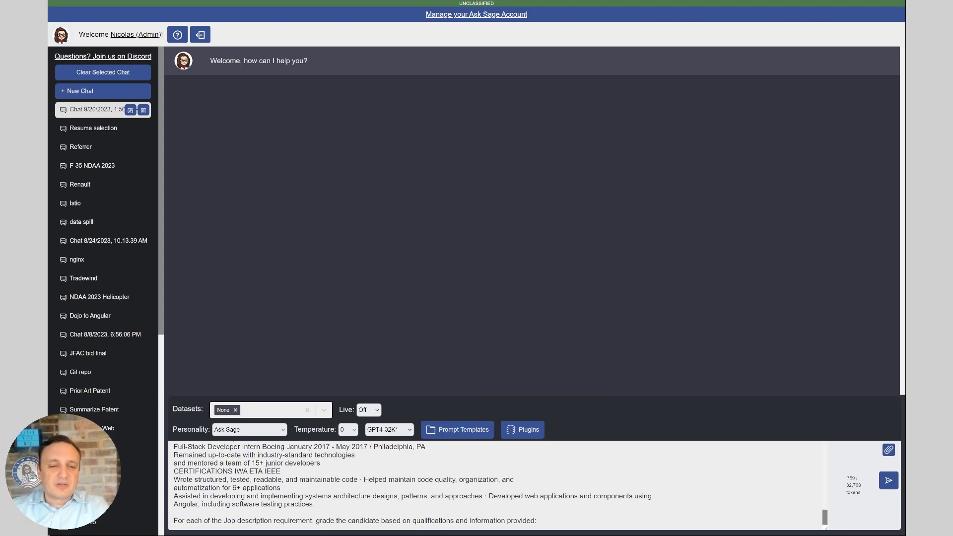
click(888, 481)
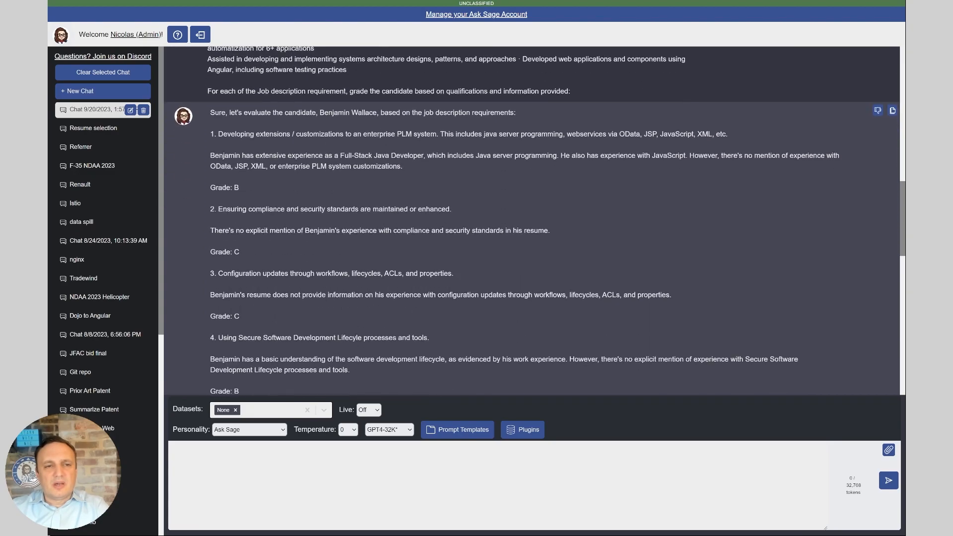
scroll(down, 3)
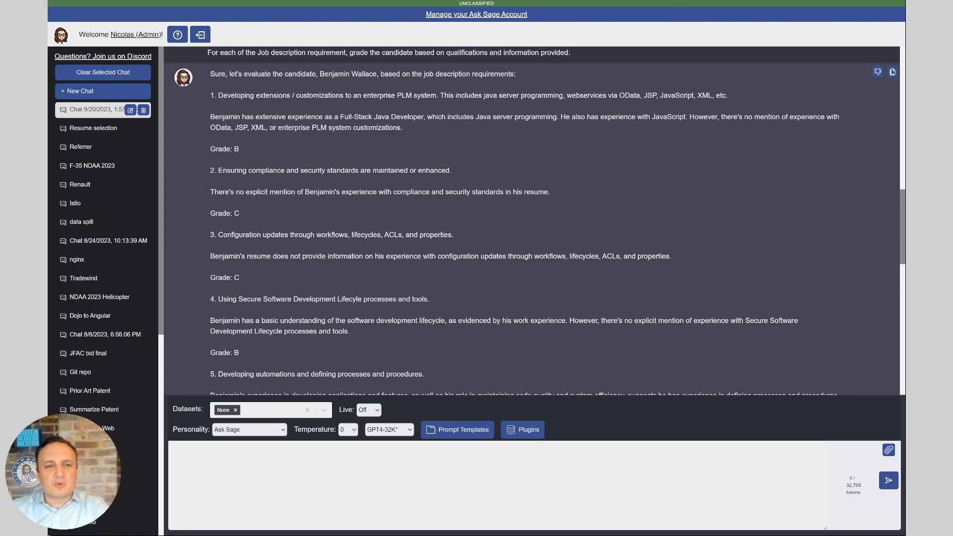
scroll(down, 3)
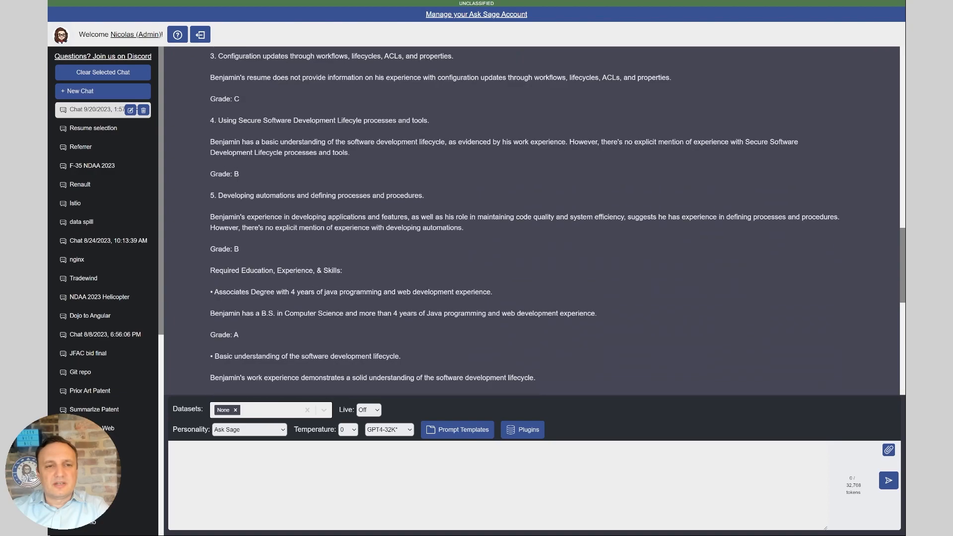
scroll(down, 3)
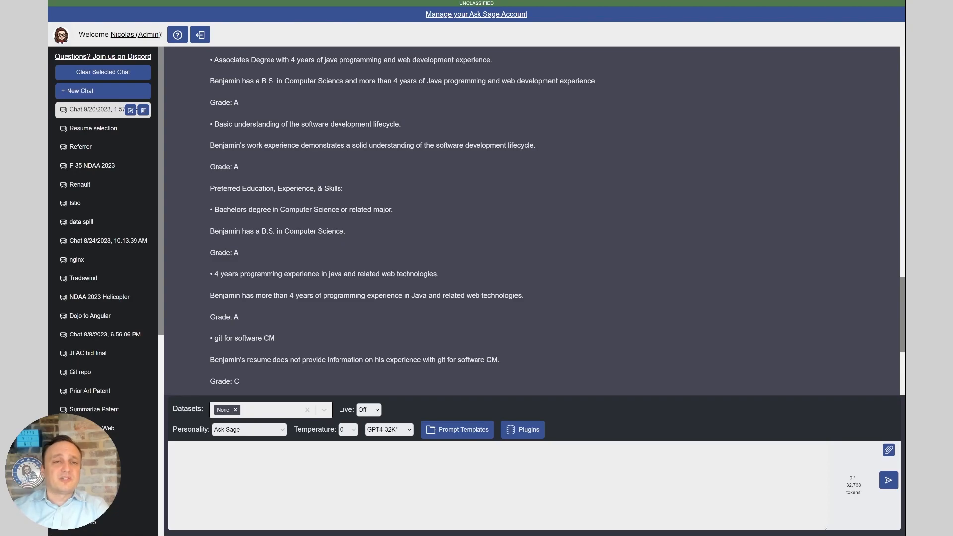
scroll(down, 3)
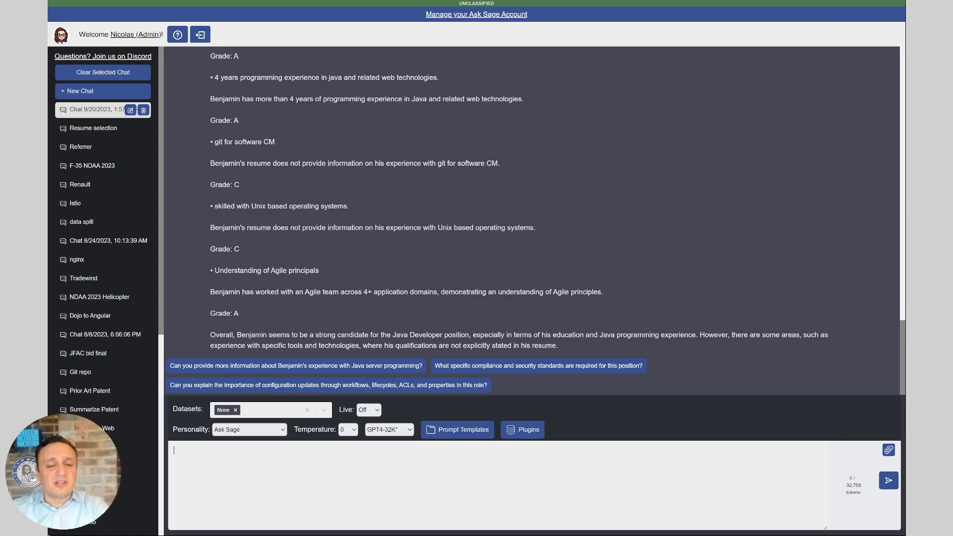
Clear the graded-resume conversation to start a fresh Ask Sage chat
click(103, 71)
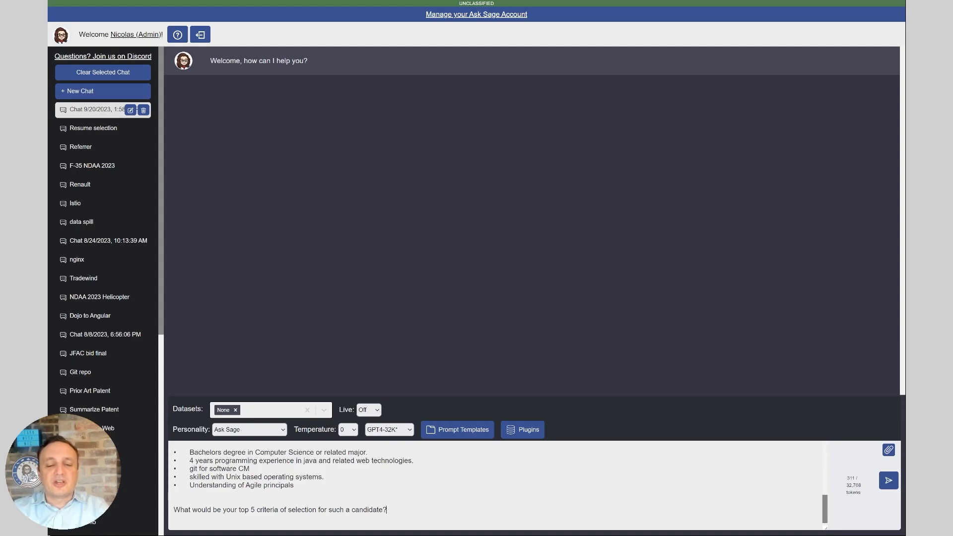
Send the question and read the five criteria, led by Java and web development experience
click(888, 481)
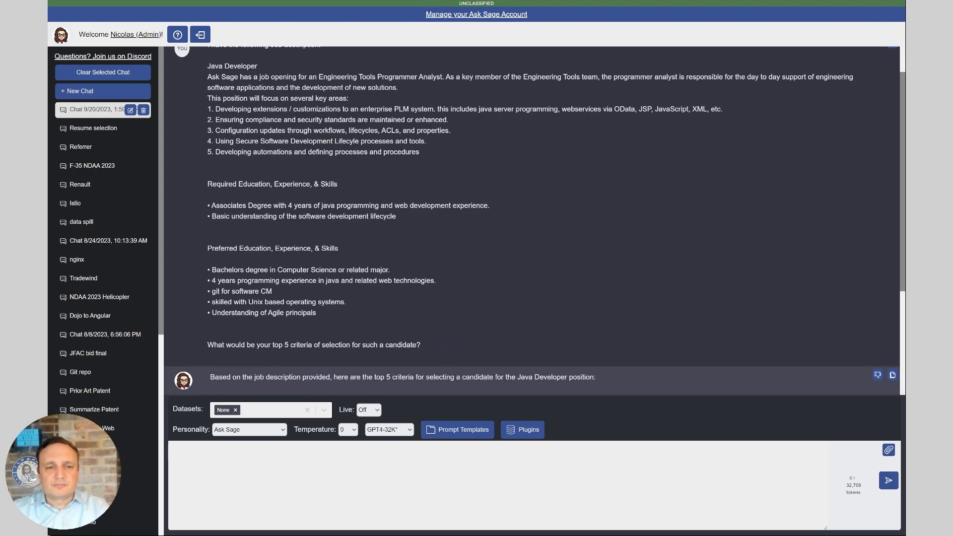
scroll(down, 3)
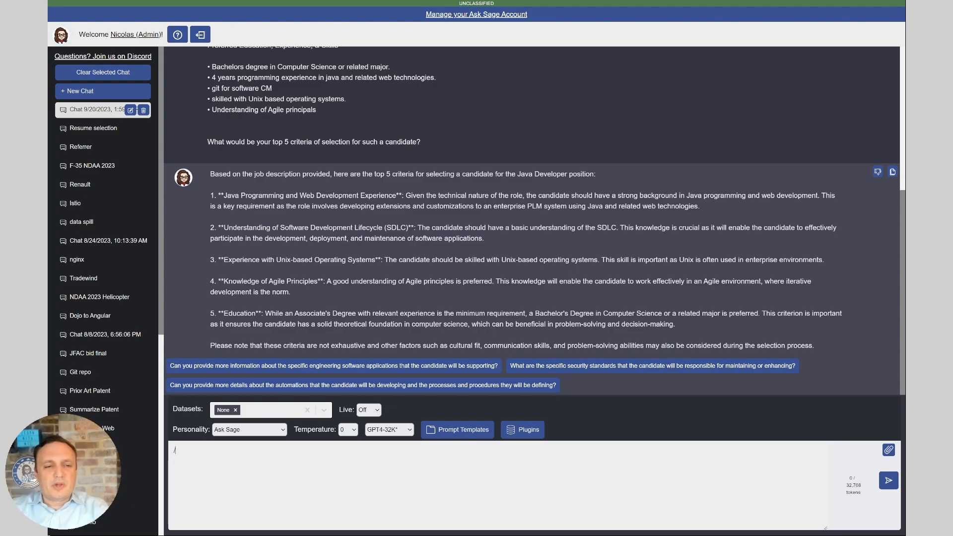
Clear the criteria conversation to start a fresh Ask Sage chat
click(103, 91)
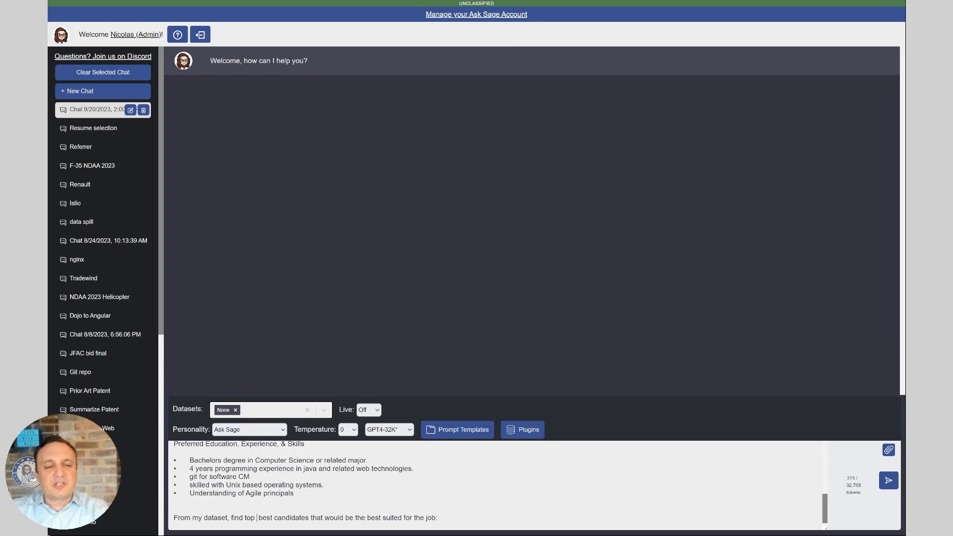
Draft the request for a table listing the dataset's top 5 candidates with the various criteria
text(5)
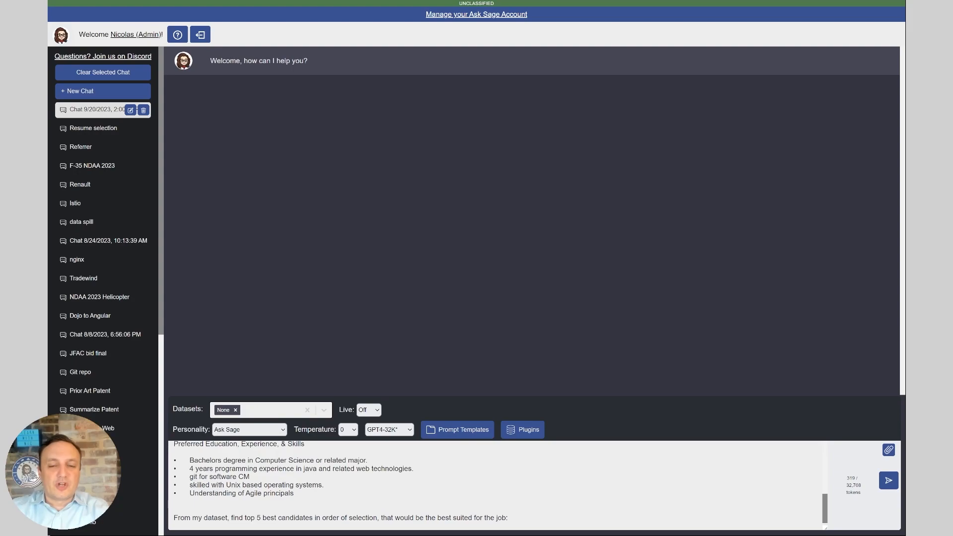
text(, :)
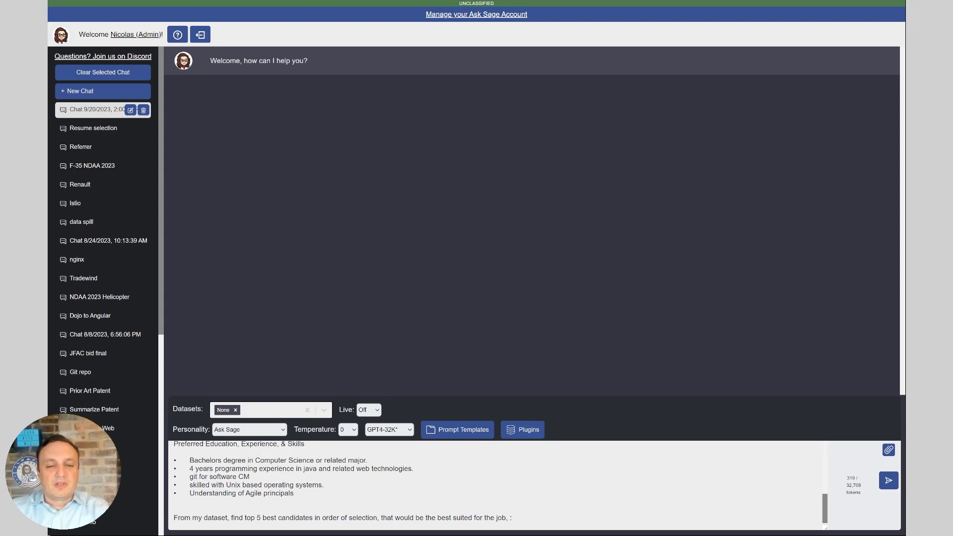
text(showing)
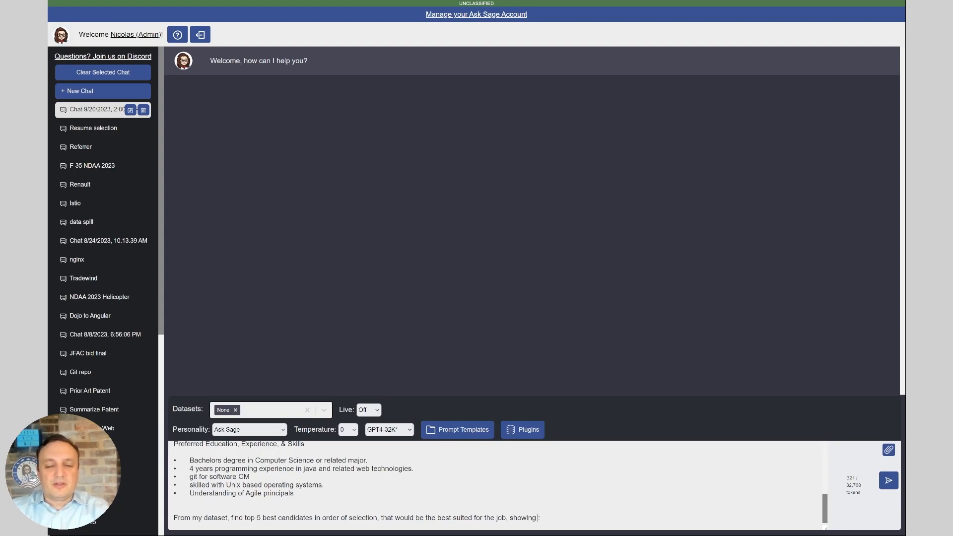
text(listing them in a table)
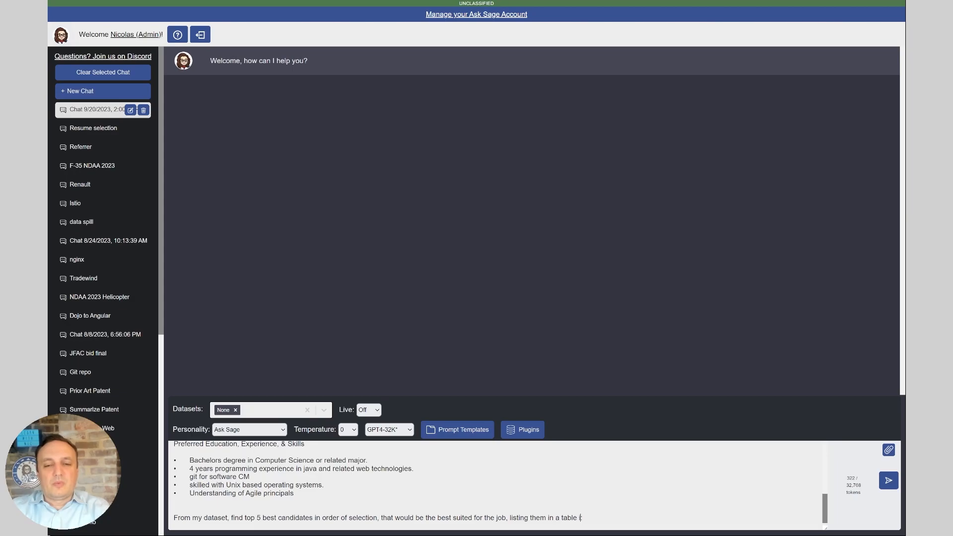
text(with the various criteria of selectio)
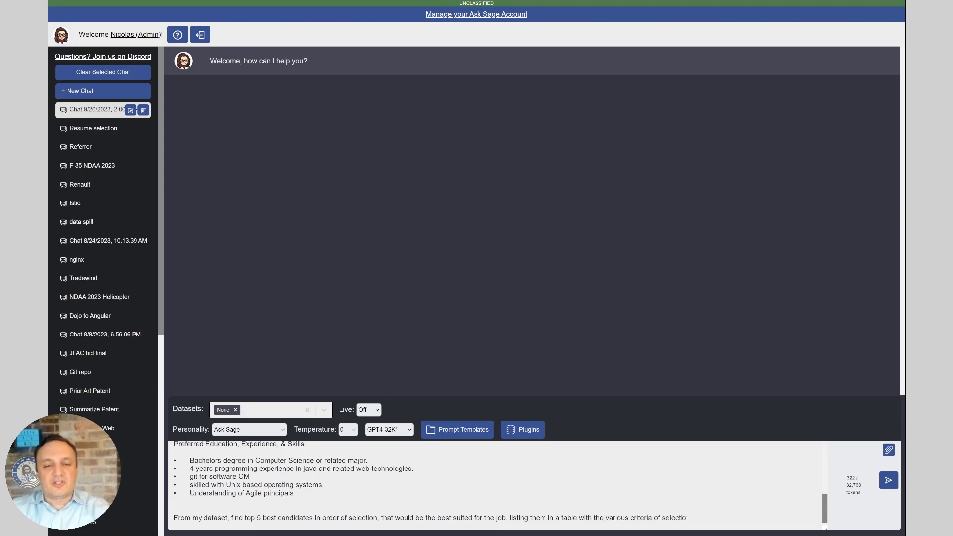
click(887, 481)
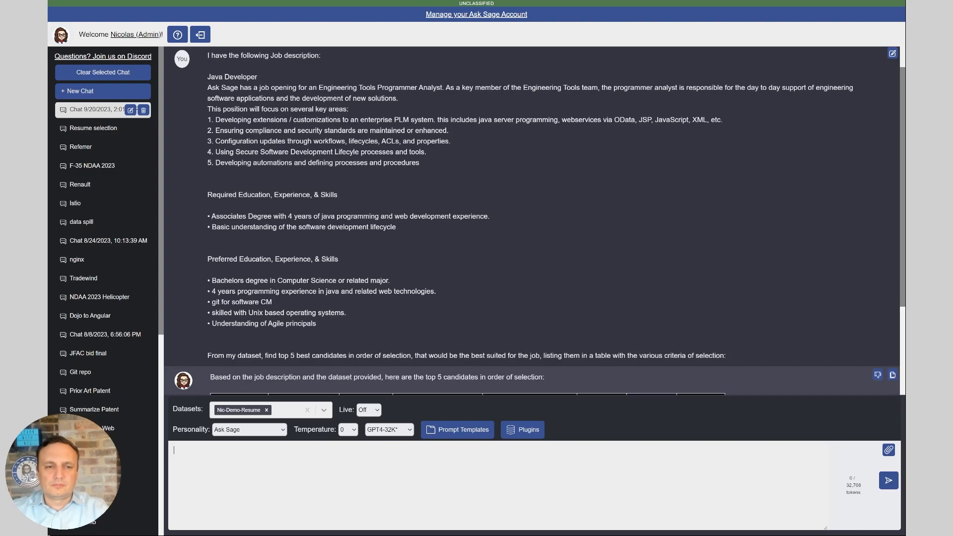
scroll(down, 3)
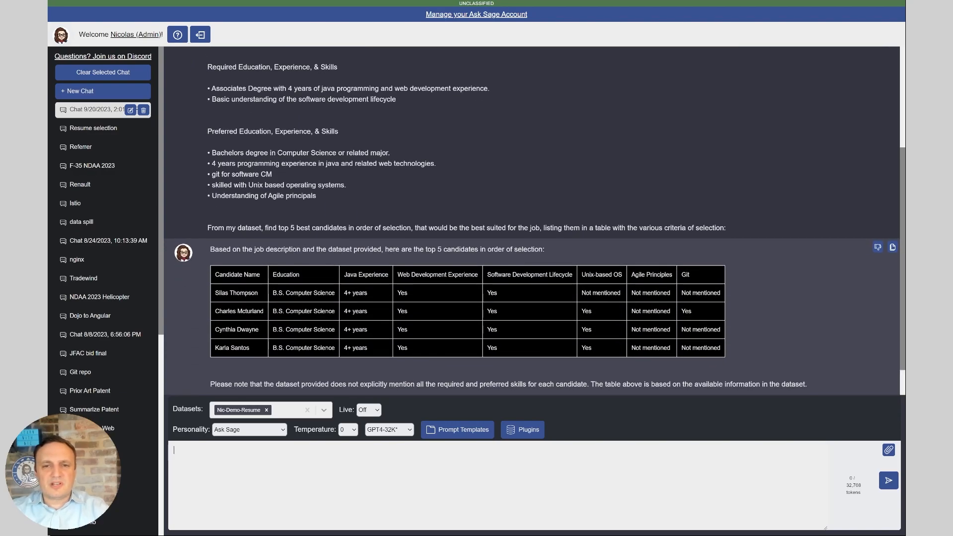
scroll(down, 3)
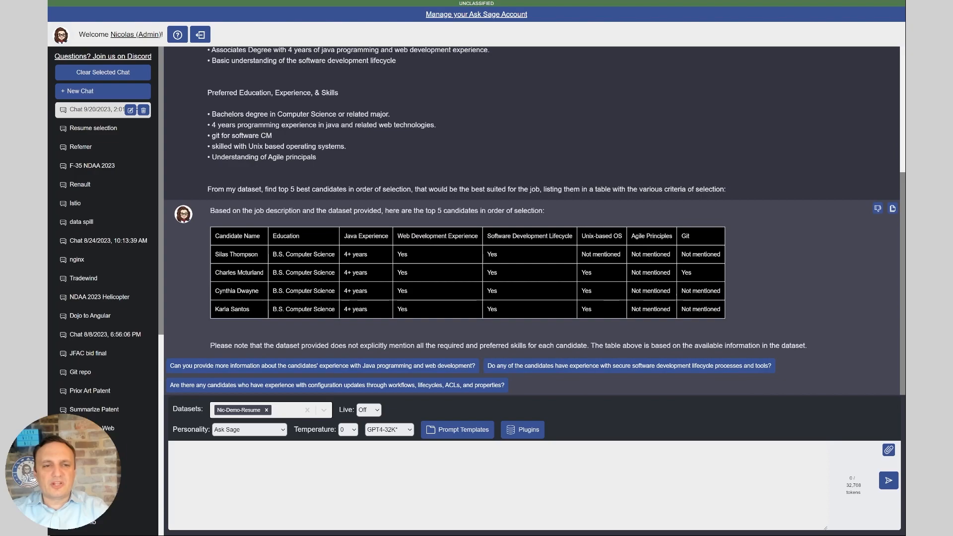